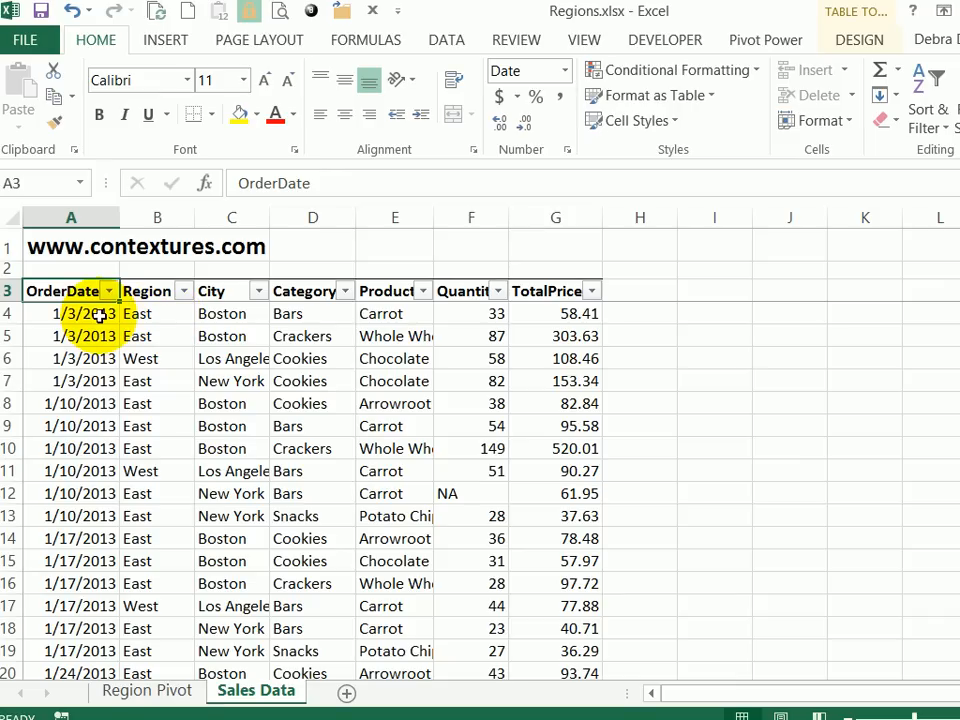
Select a cell in the Sales Data table and show the Insert ribbon commands
{"action": "left_click", "coordinate": [70, 312]}
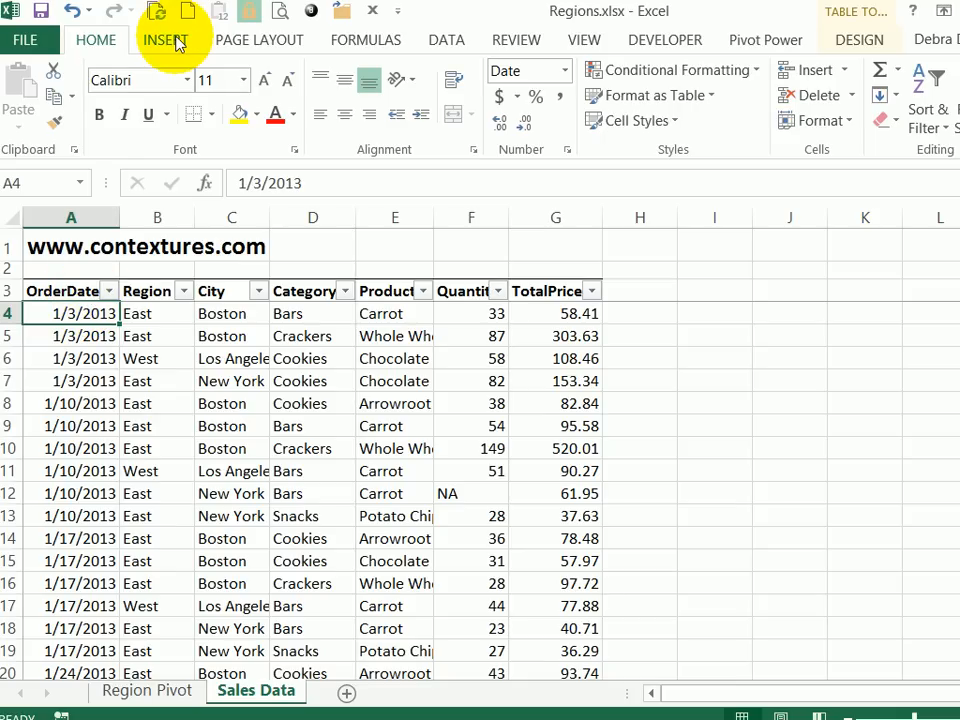
{"action": "left_click", "coordinate": [164, 40]}
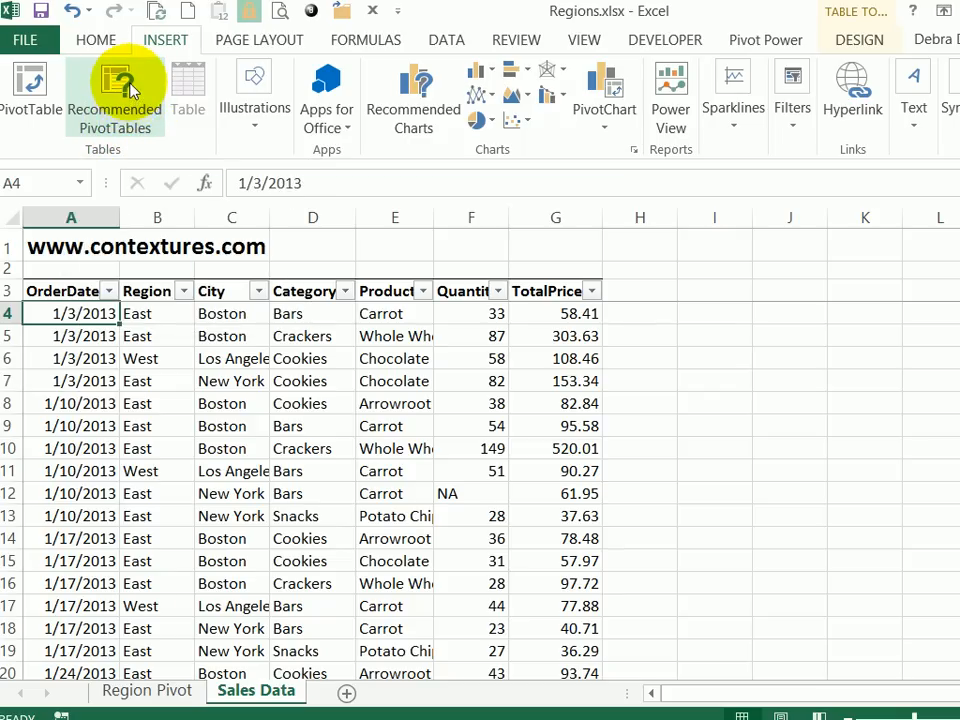
Open Recommended PivotTables and browse the suggested layouts, including Sum of TotalPrice by Category
{"action": "left_click", "coordinate": [114, 90]}
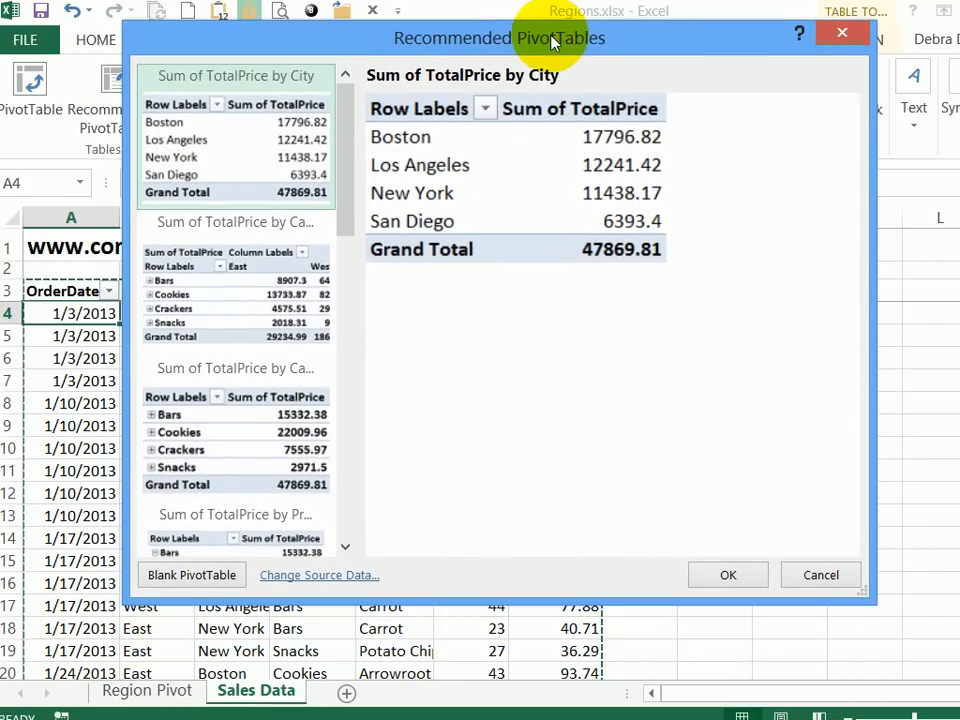
{"action": "mouse_move", "coordinate": [84, 440]}
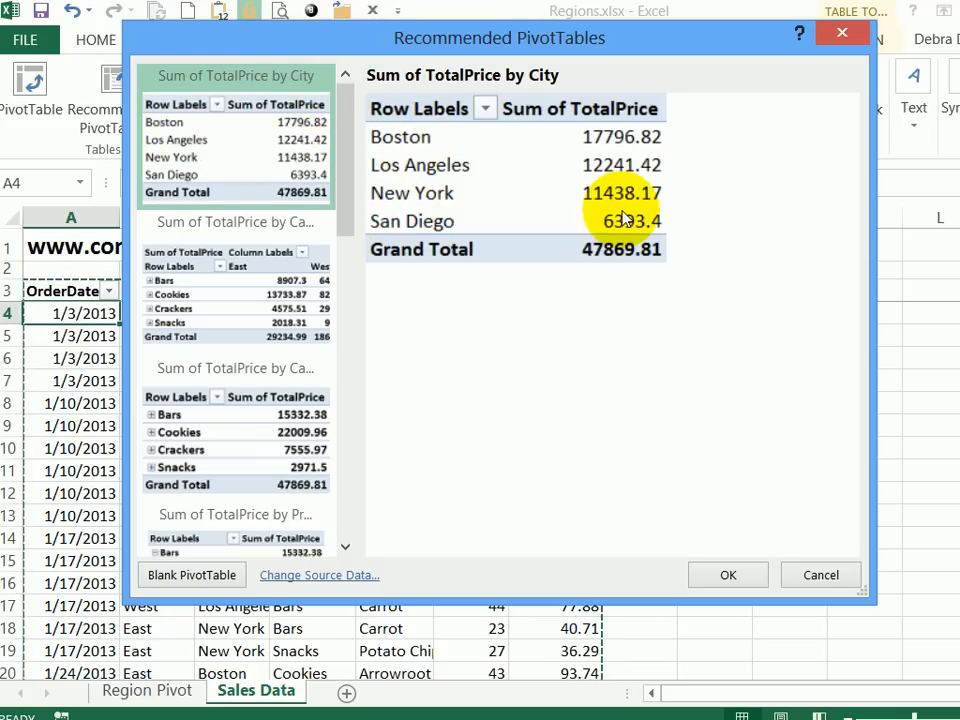
{"action": "mouse_move", "coordinate": [636, 230]}
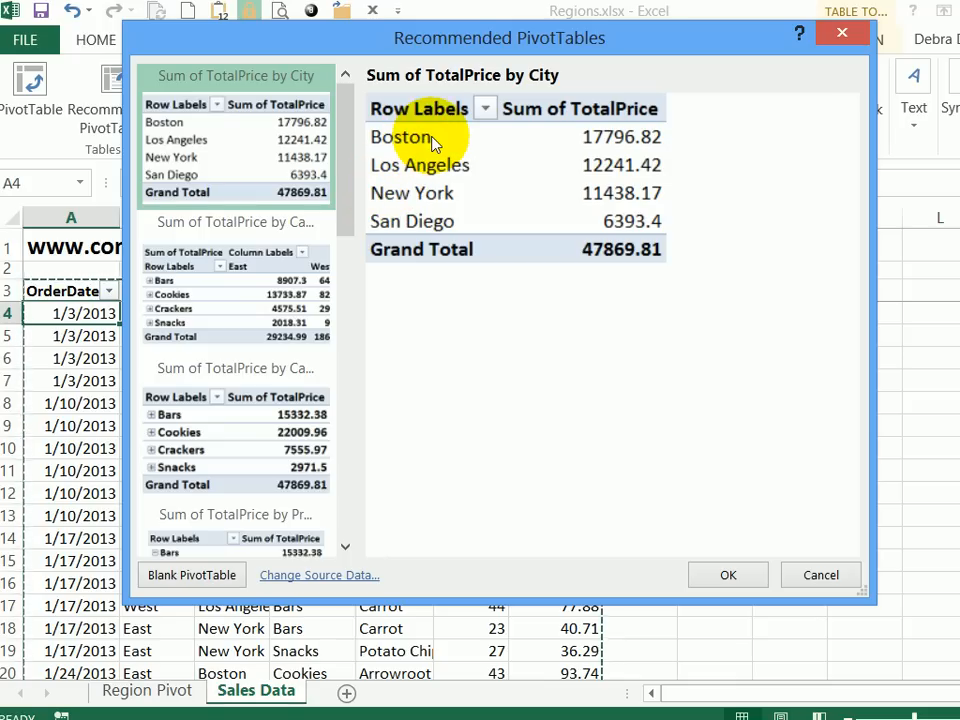
{"action": "mouse_move", "coordinate": [250, 320]}
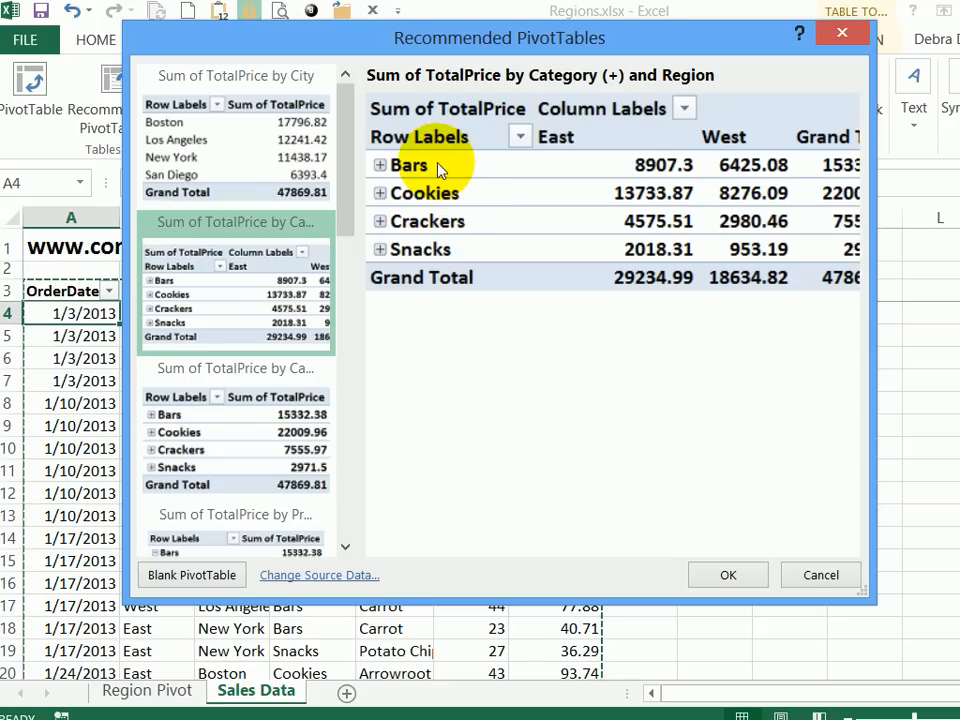
{"action": "mouse_move", "coordinate": [556, 136]}
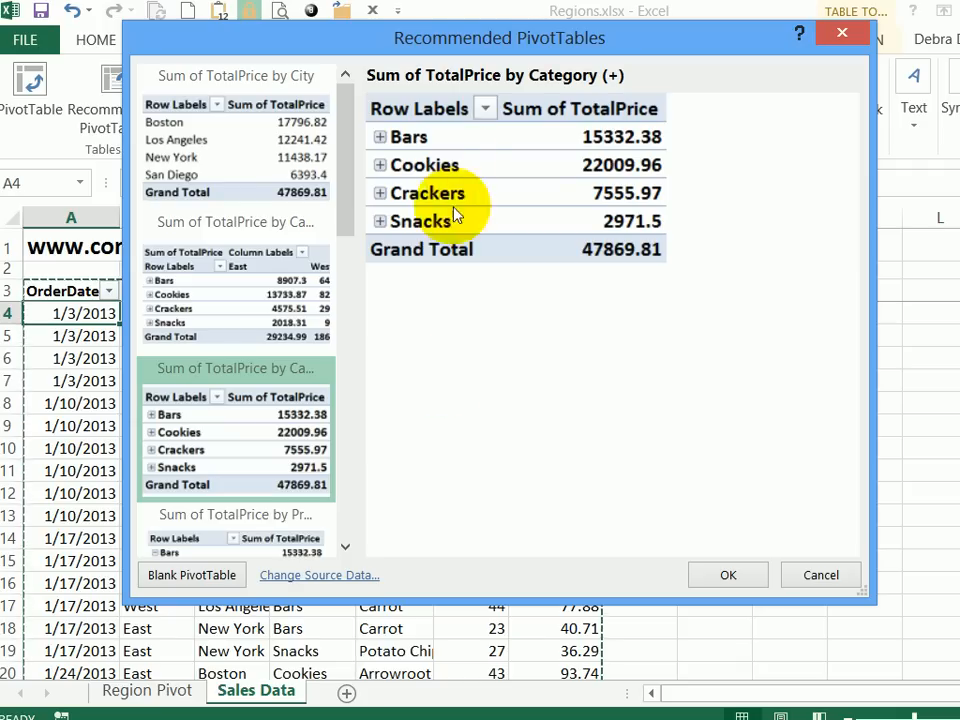
{"action": "mouse_move", "coordinate": [428, 220]}
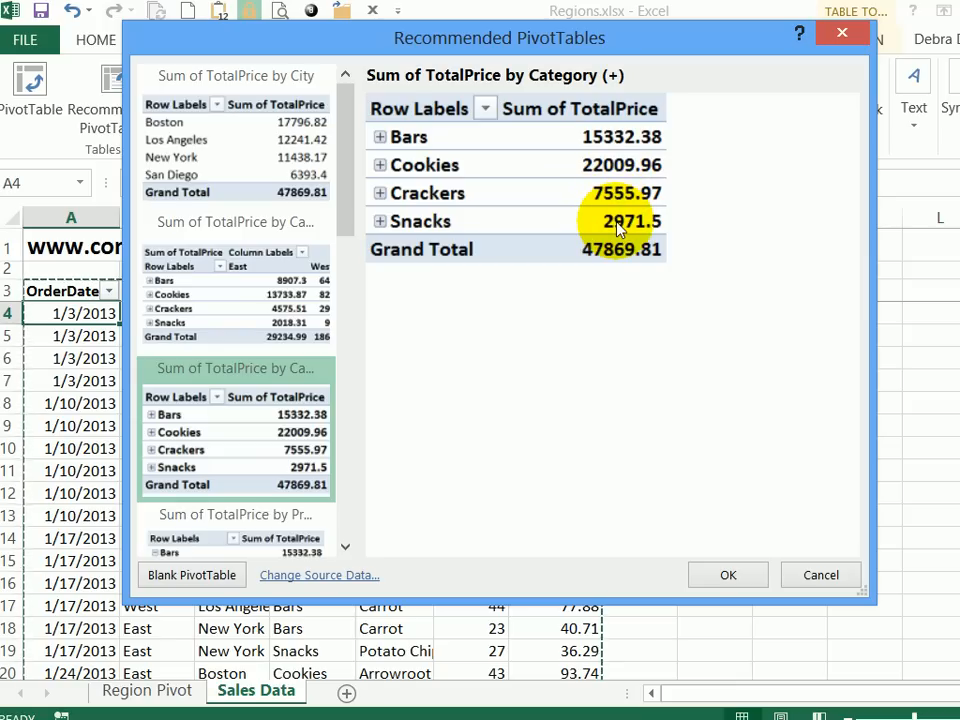
{"action": "mouse_move", "coordinate": [390, 378]}
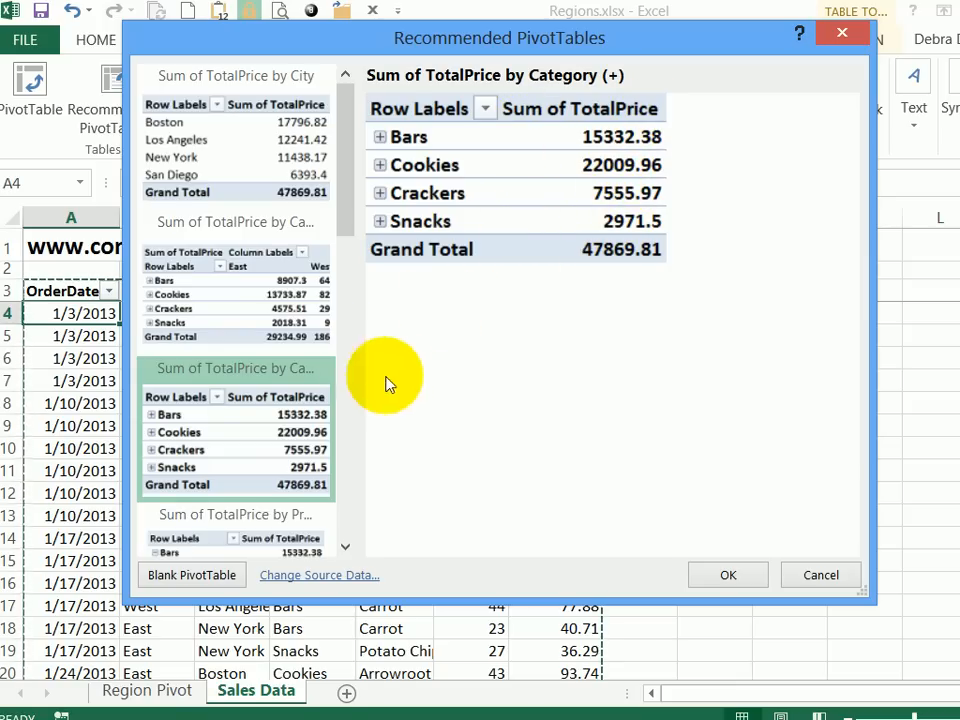
{"action": "scroll", "scroll_direction": "down", "scroll_amount": 3}
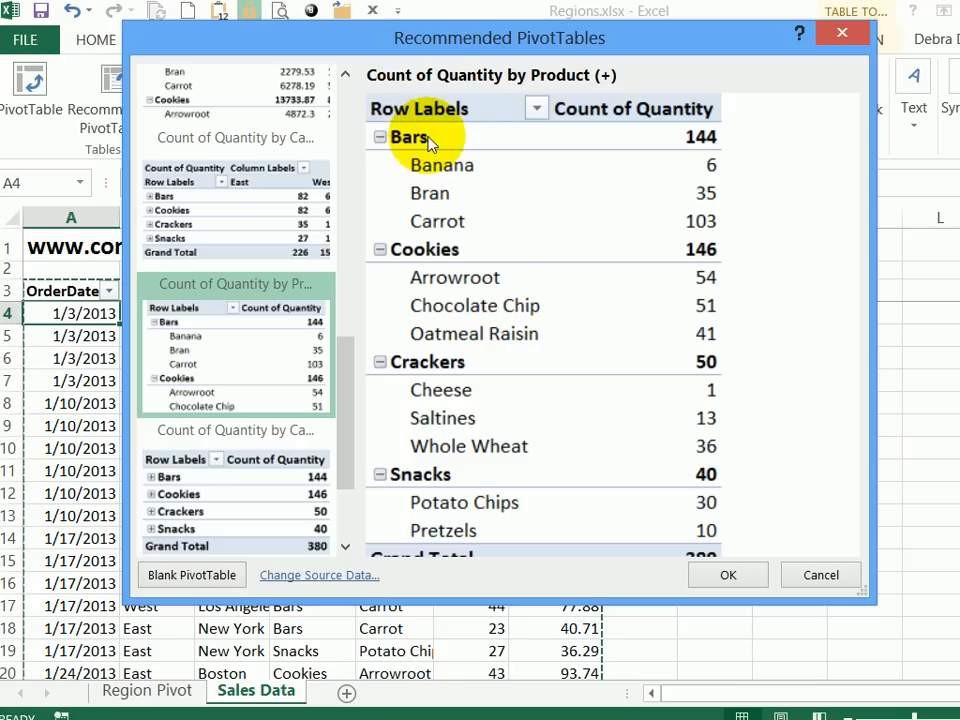
{"action": "mouse_move", "coordinate": [450, 230]}
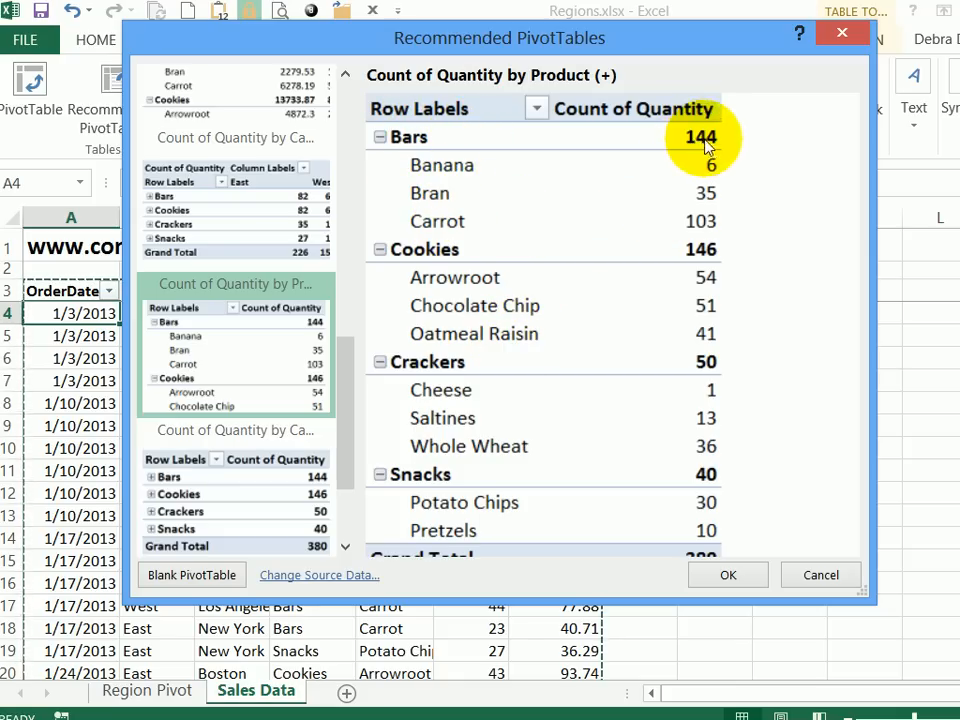
{"action": "mouse_move", "coordinate": [704, 288]}
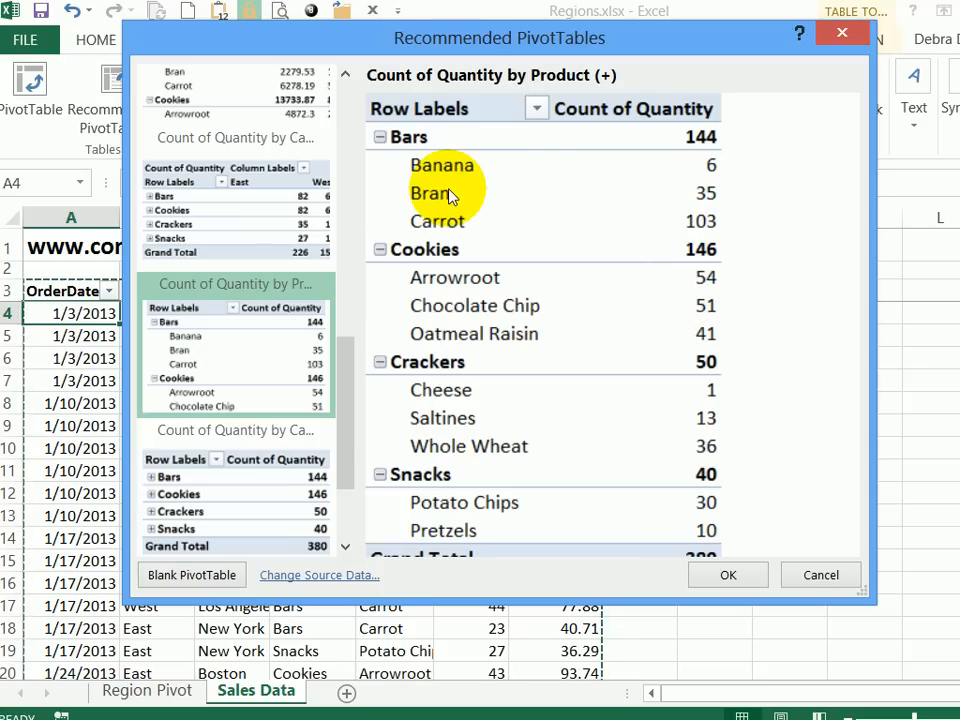
Accept the Count of Quantity by Product (+) suggested layout
{"action": "left_click", "coordinate": [820, 576]}
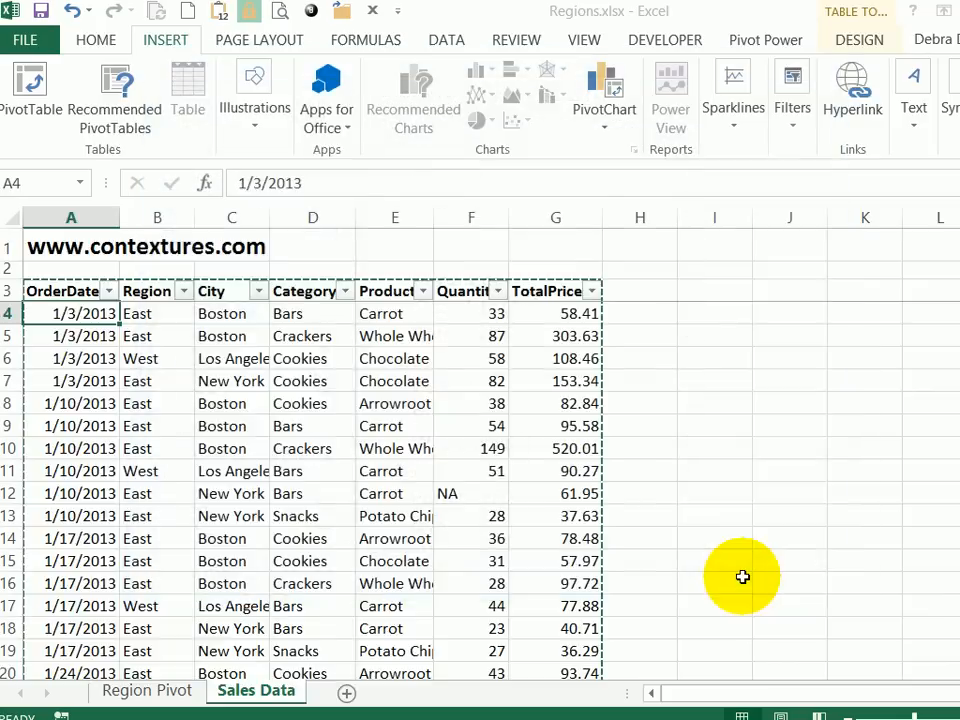
Select the pivot table on Sheet1 and add TotalPrice to its values
{"action": "left_click", "coordinate": [244, 690]}
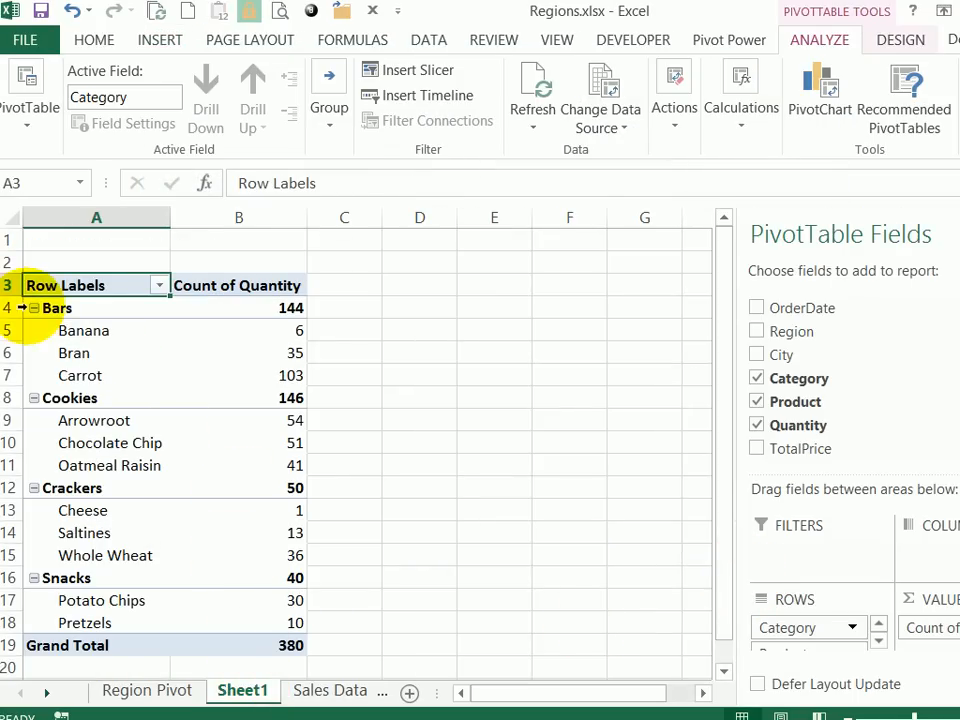
{"action": "left_click", "coordinate": [238, 308]}
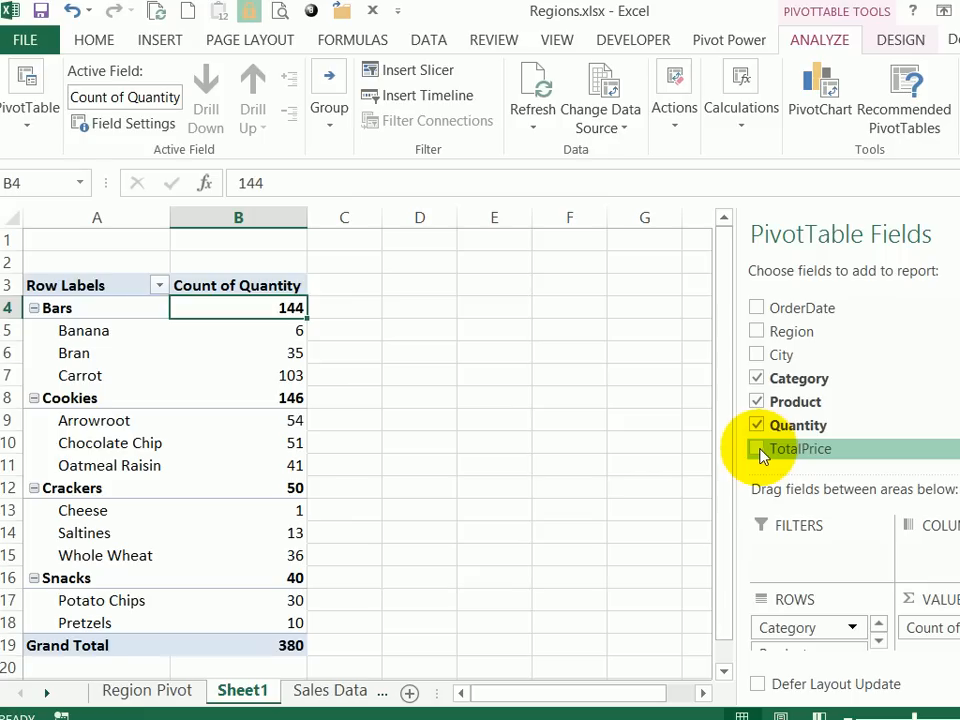
{"action": "left_click", "coordinate": [756, 448]}
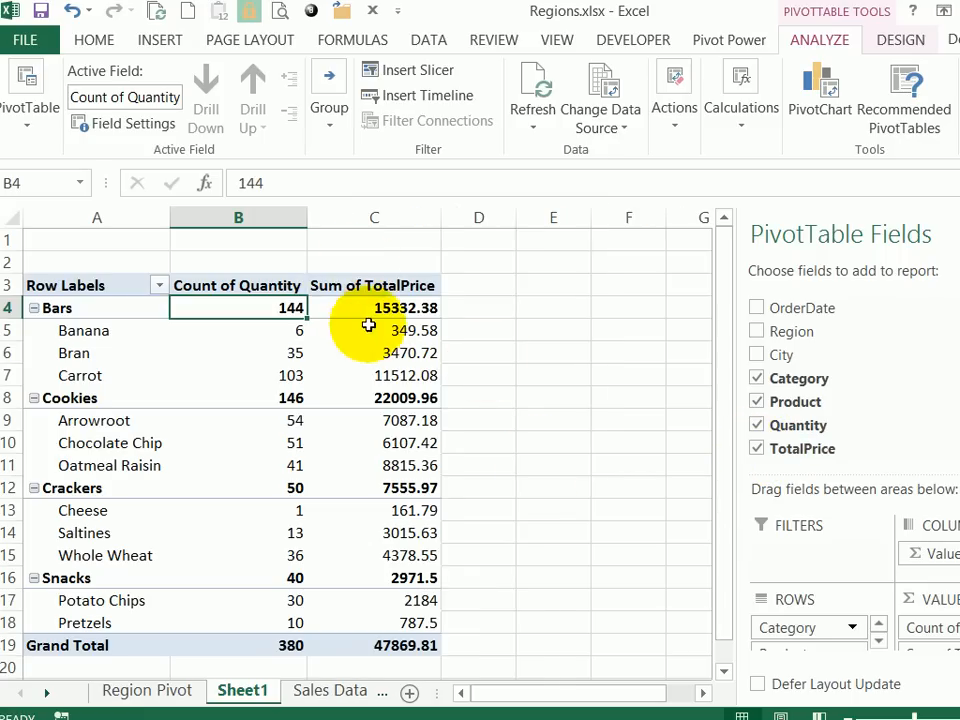
{"action": "mouse_move", "coordinate": [344, 332]}
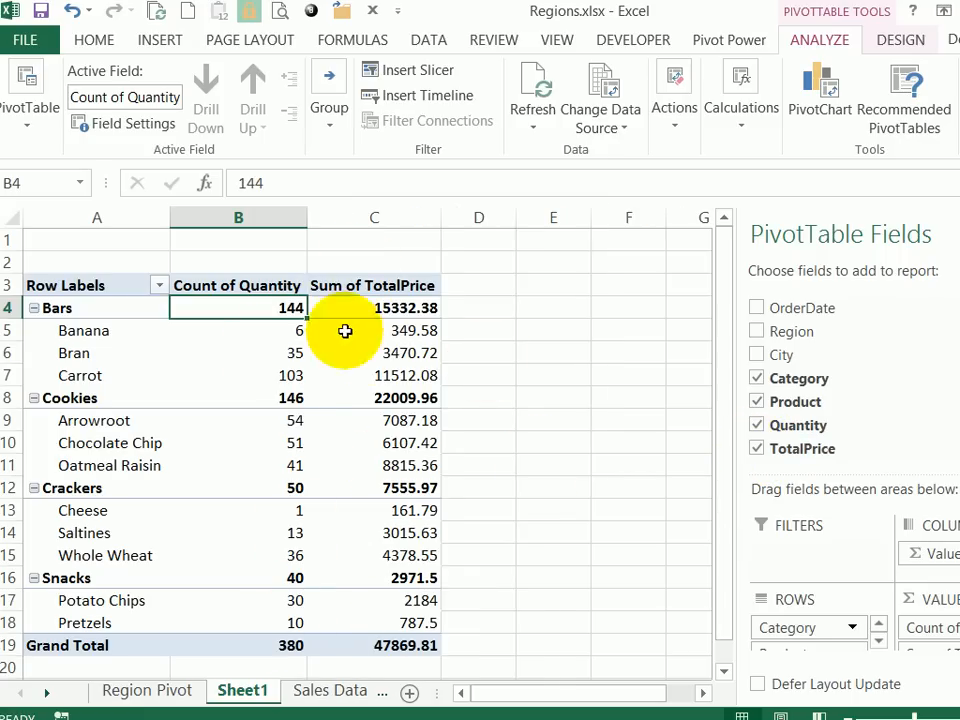
{"action": "mouse_move", "coordinate": [376, 290]}
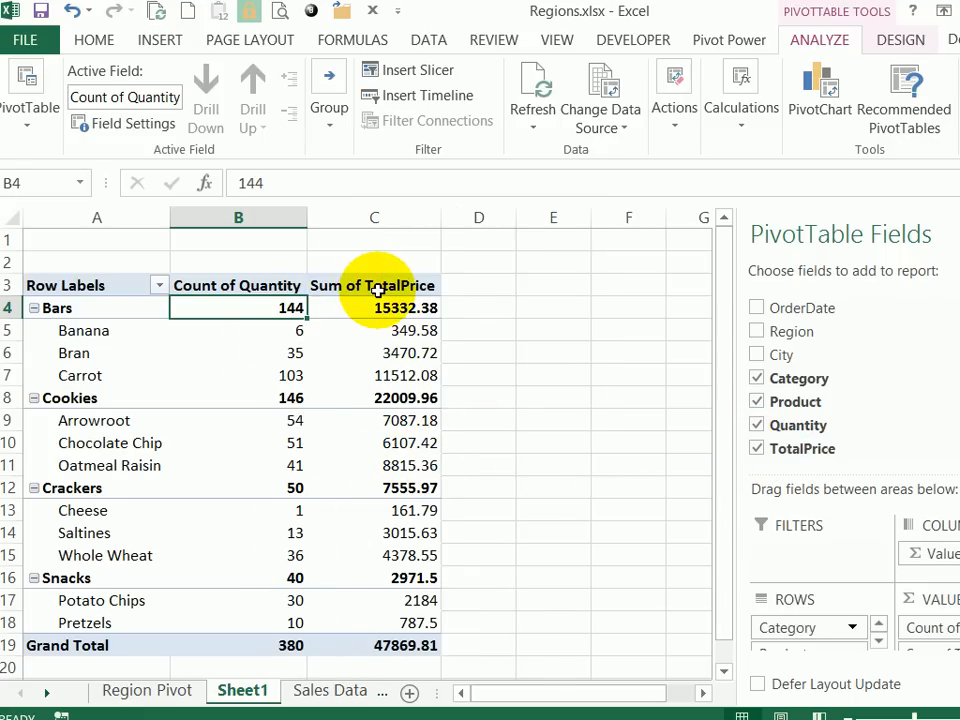
{"action": "left_click", "coordinate": [236, 284]}
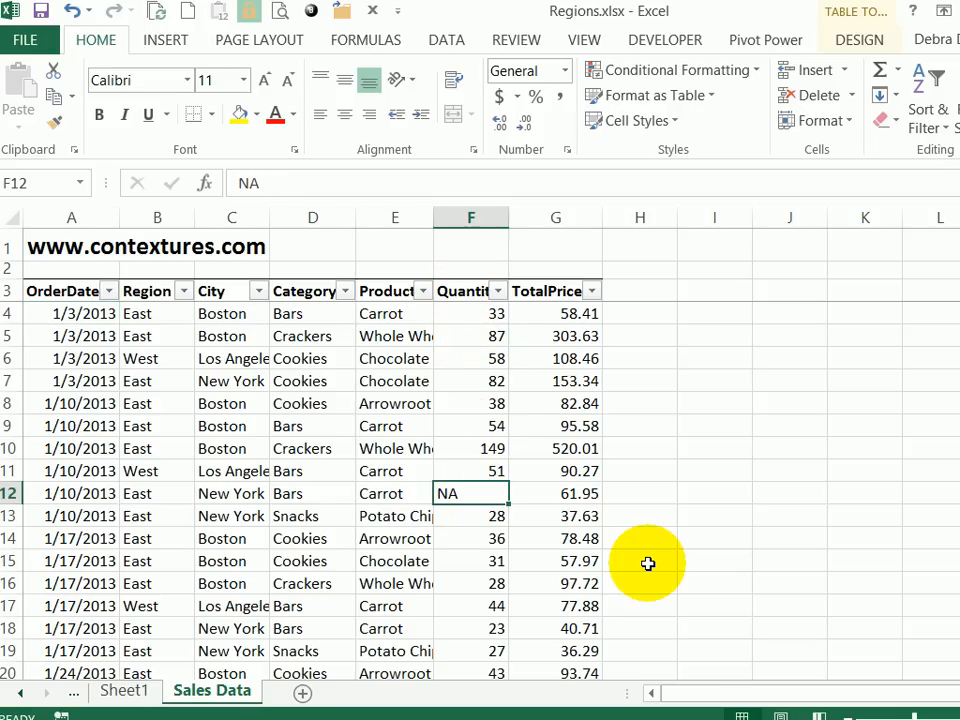
{"action": "mouse_move", "coordinate": [652, 576]}
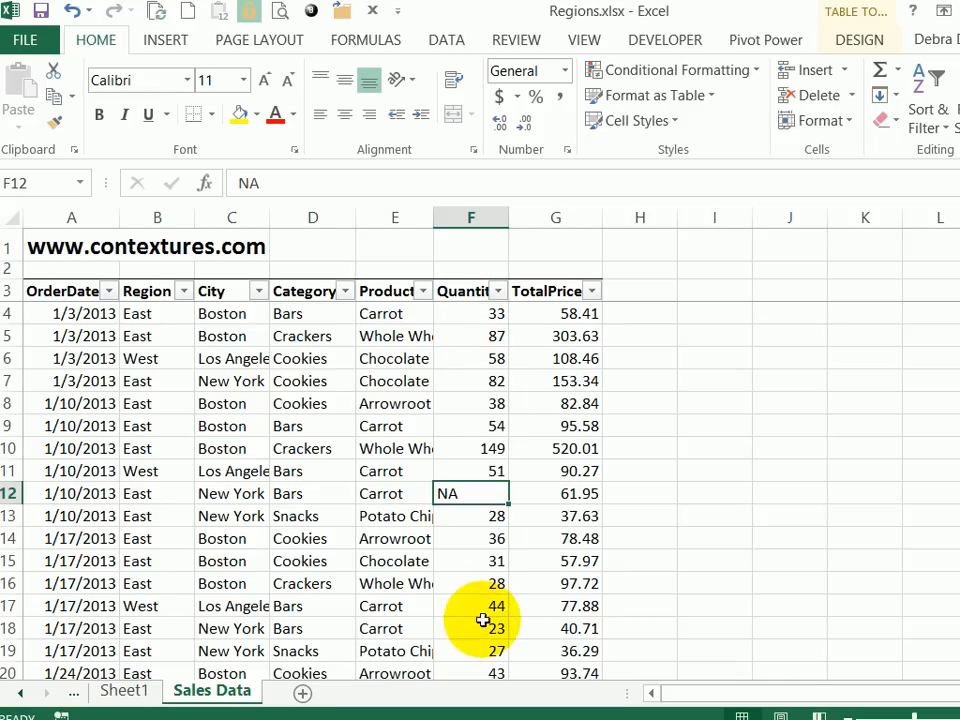
{"action": "mouse_move", "coordinate": [464, 320]}
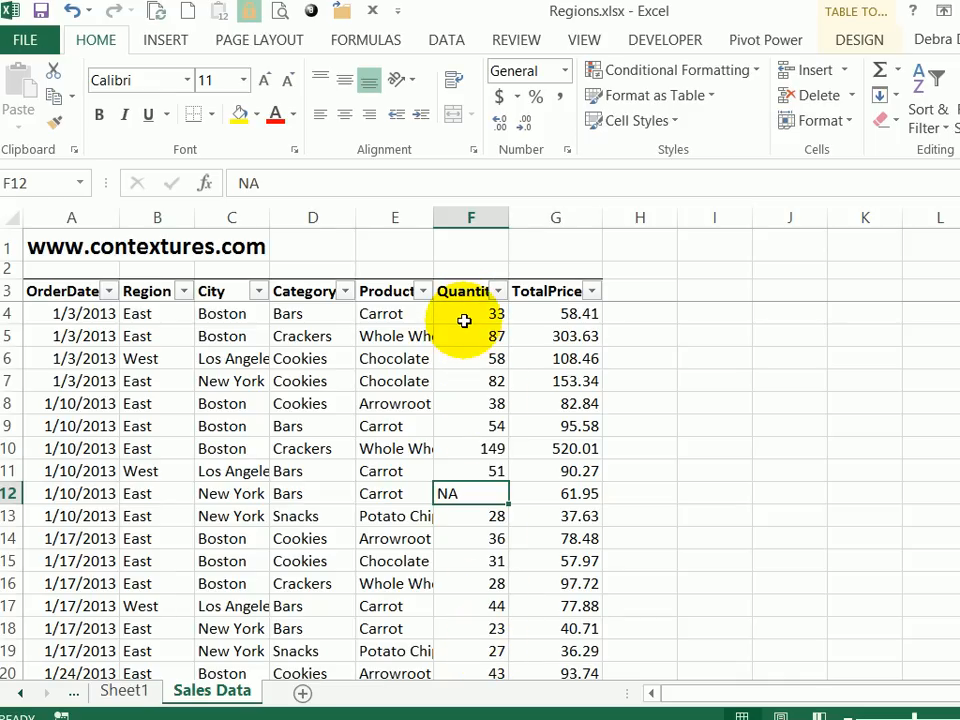
{"action": "mouse_move", "coordinate": [480, 528]}
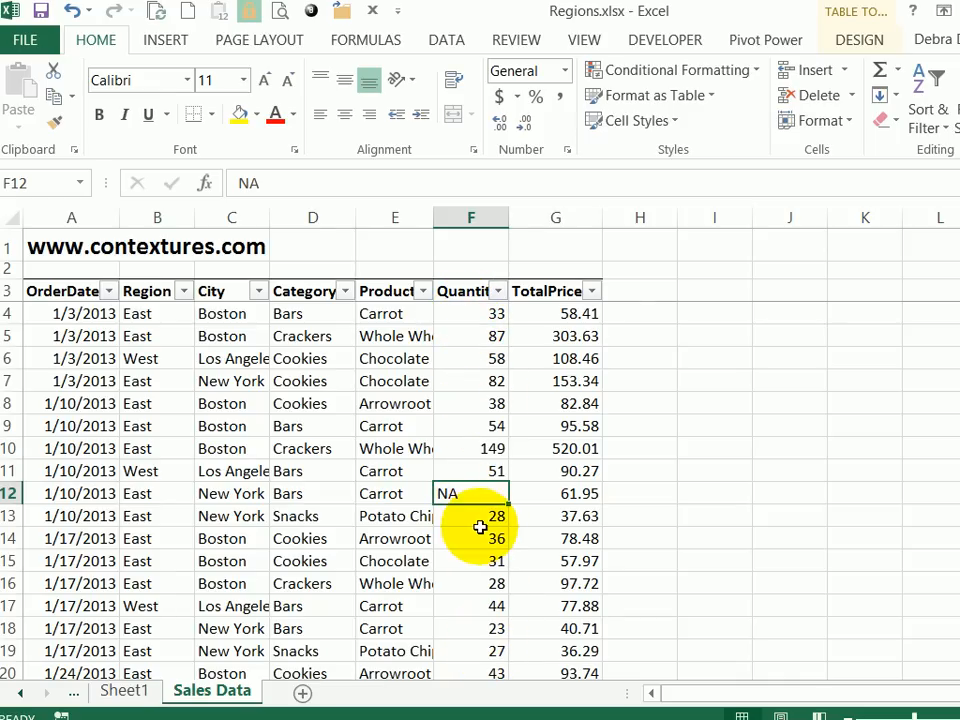
{"action": "left_click", "coordinate": [124, 690]}
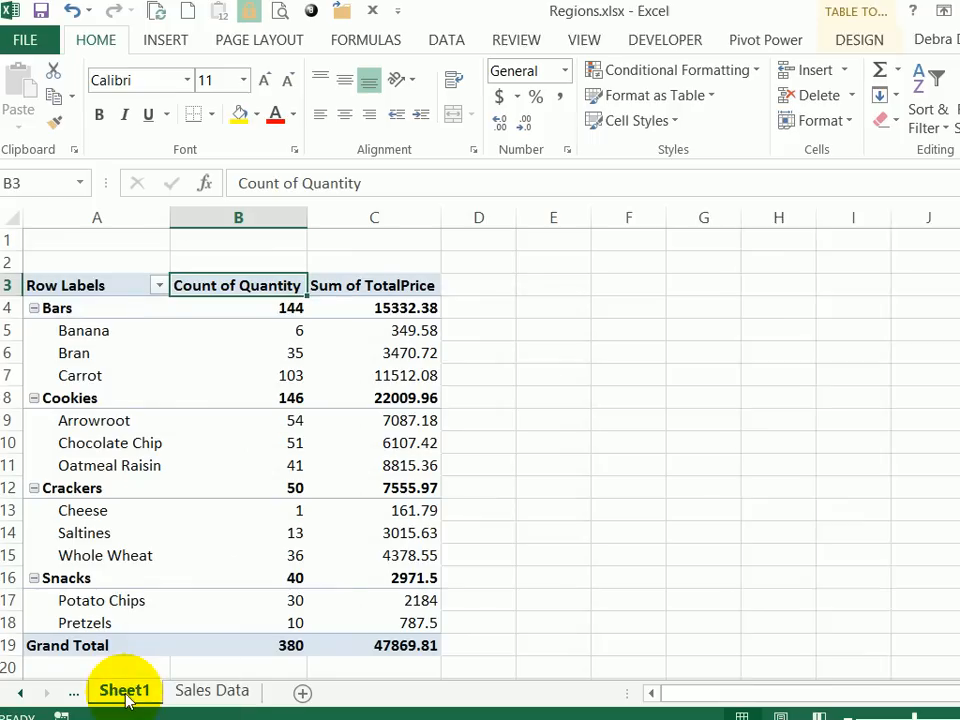
Summarize the Quantity field by Sum instead of Count, giving a grand total of 22374
{"action": "left_click", "coordinate": [258, 308]}
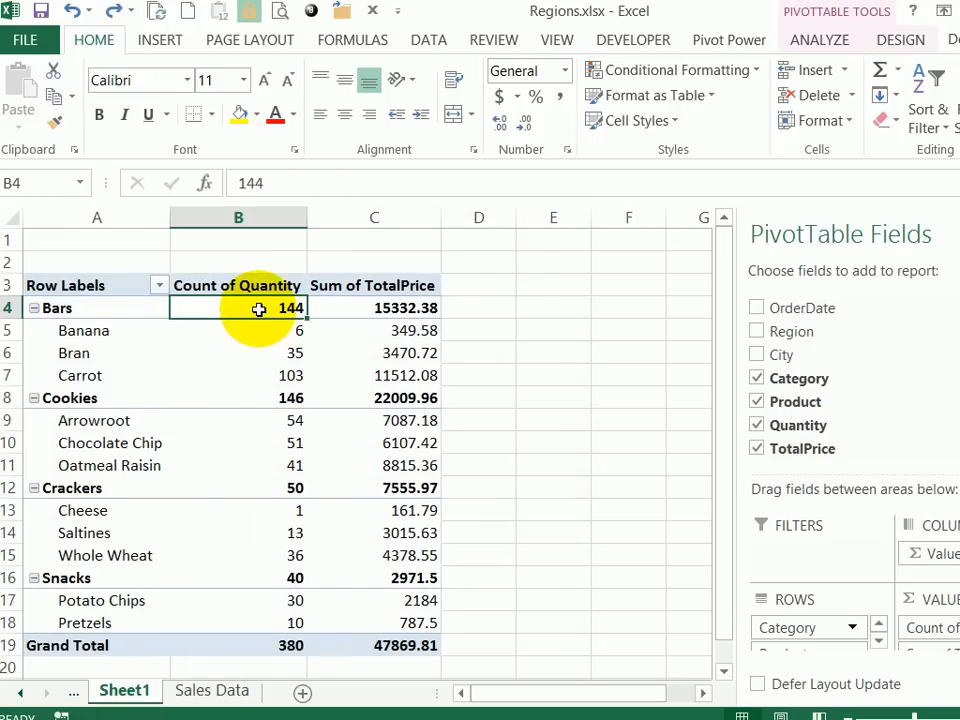
{"action": "right_click", "coordinate": [258, 308]}
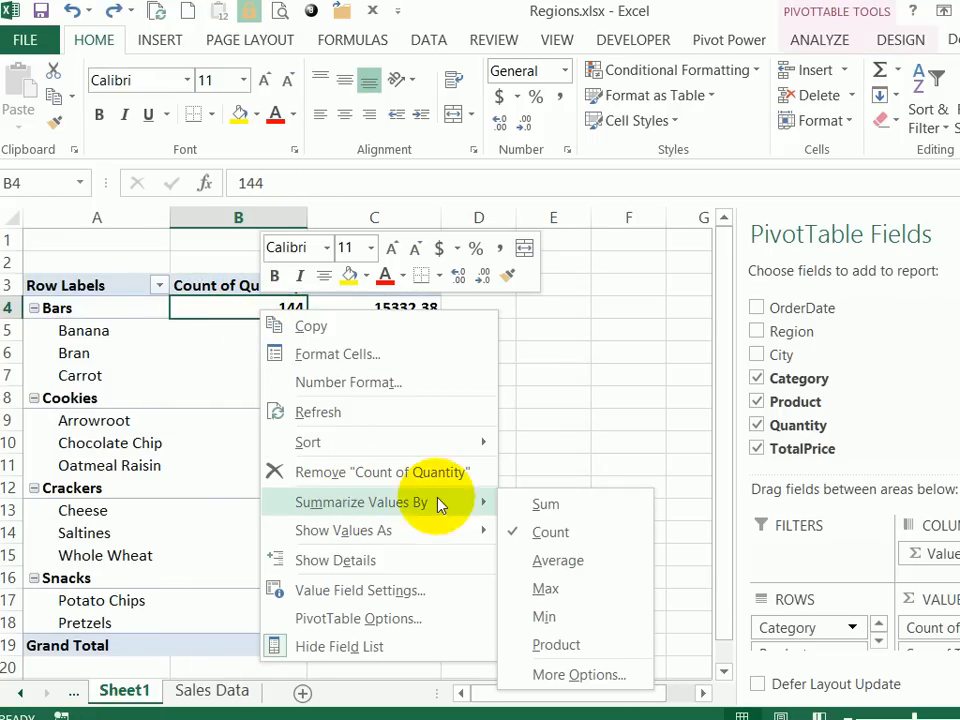
{"action": "mouse_move", "coordinate": [546, 504]}
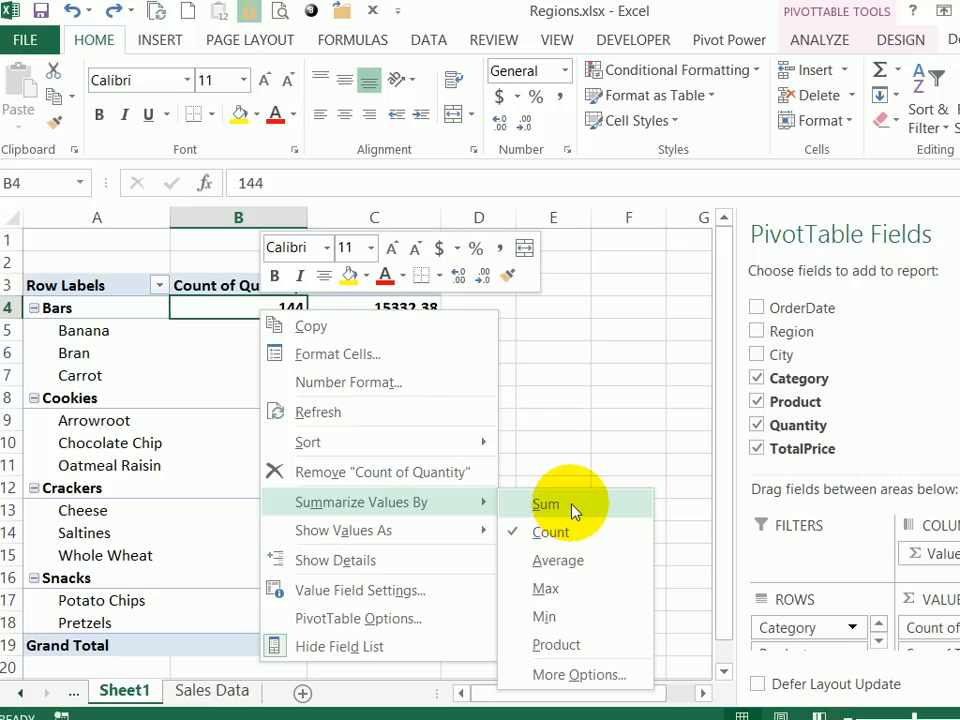
{"action": "left_click", "coordinate": [546, 504]}
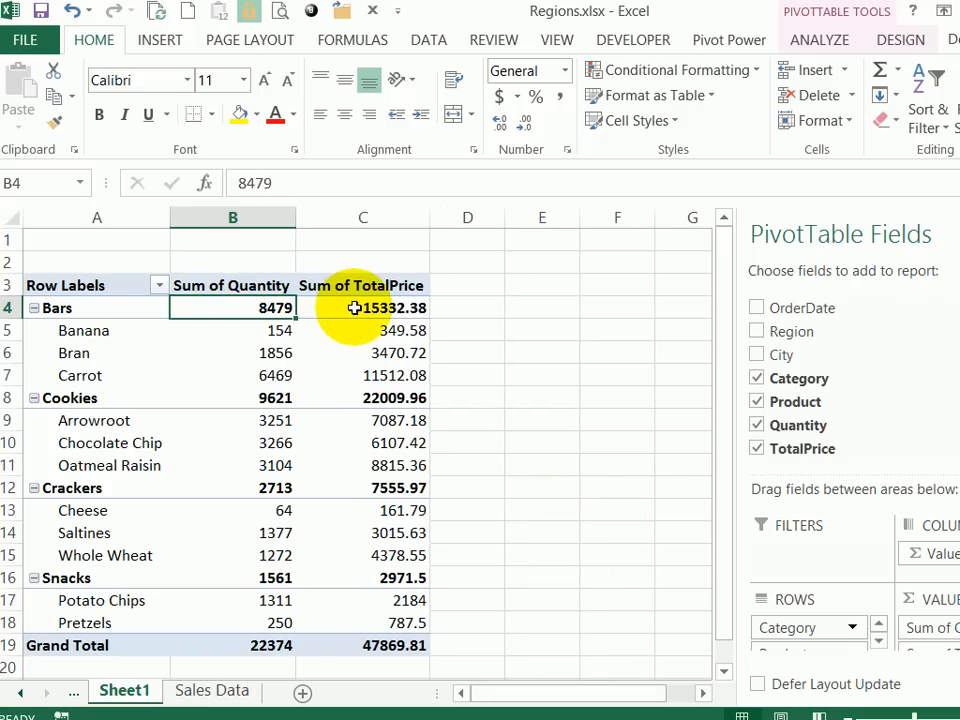
{"action": "mouse_move", "coordinate": [96, 308]}
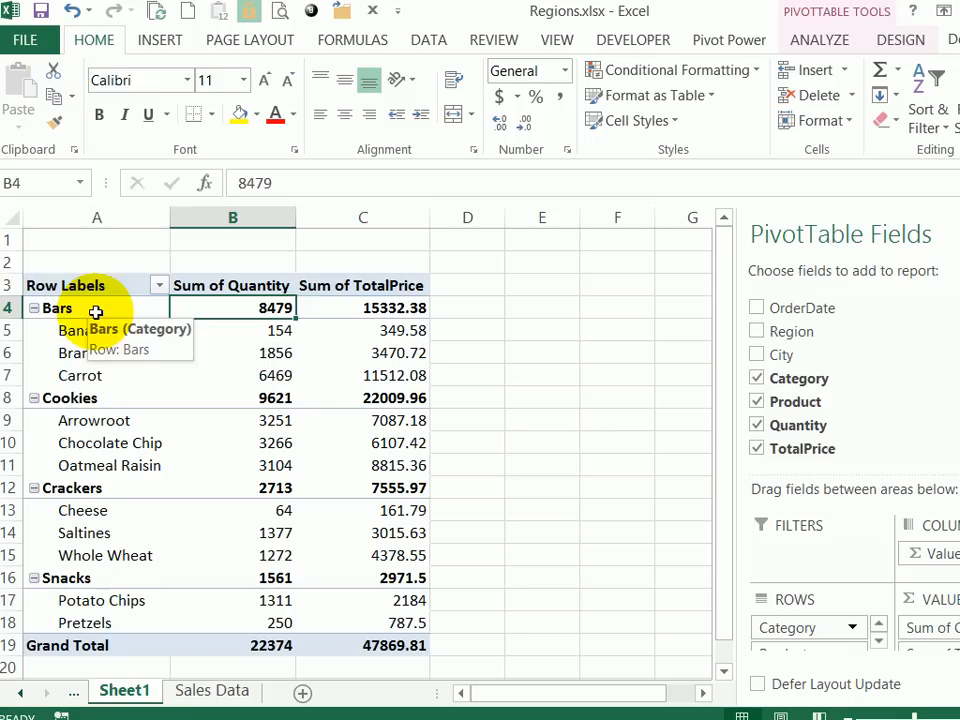
{"action": "mouse_move", "coordinate": [96, 376]}
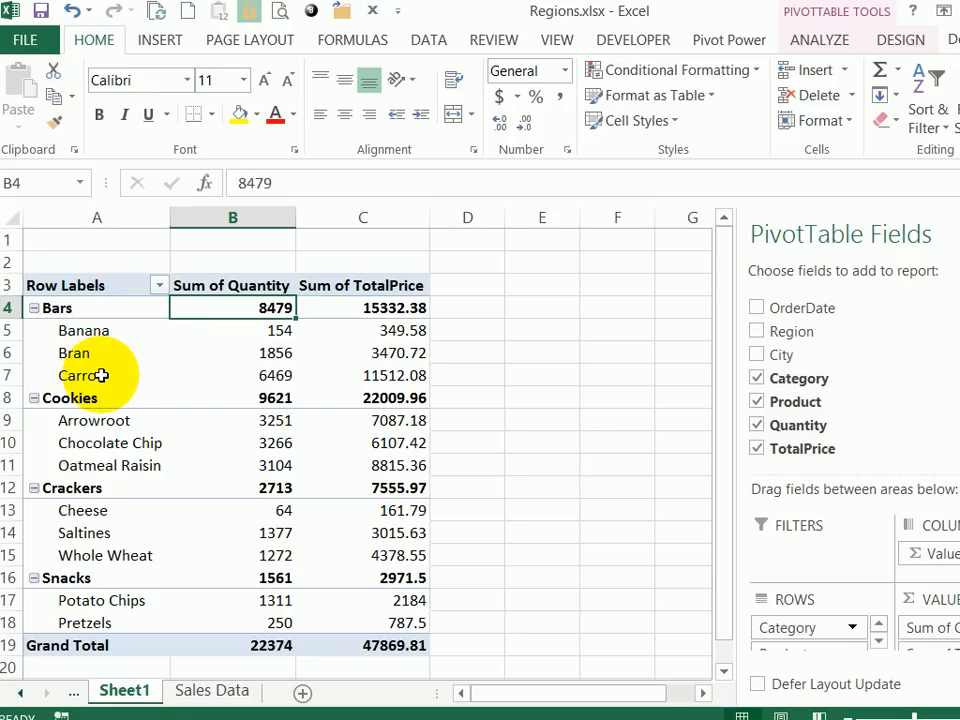